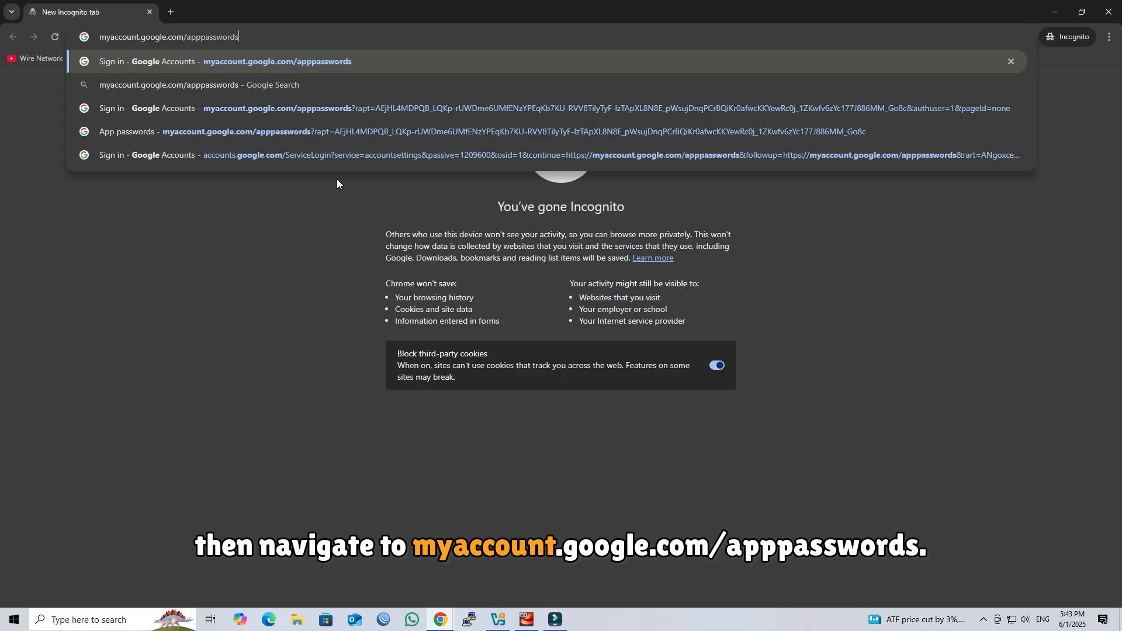
Step: Create a Google app password named Zabbix and select the generated 16-character password
key(Enter)
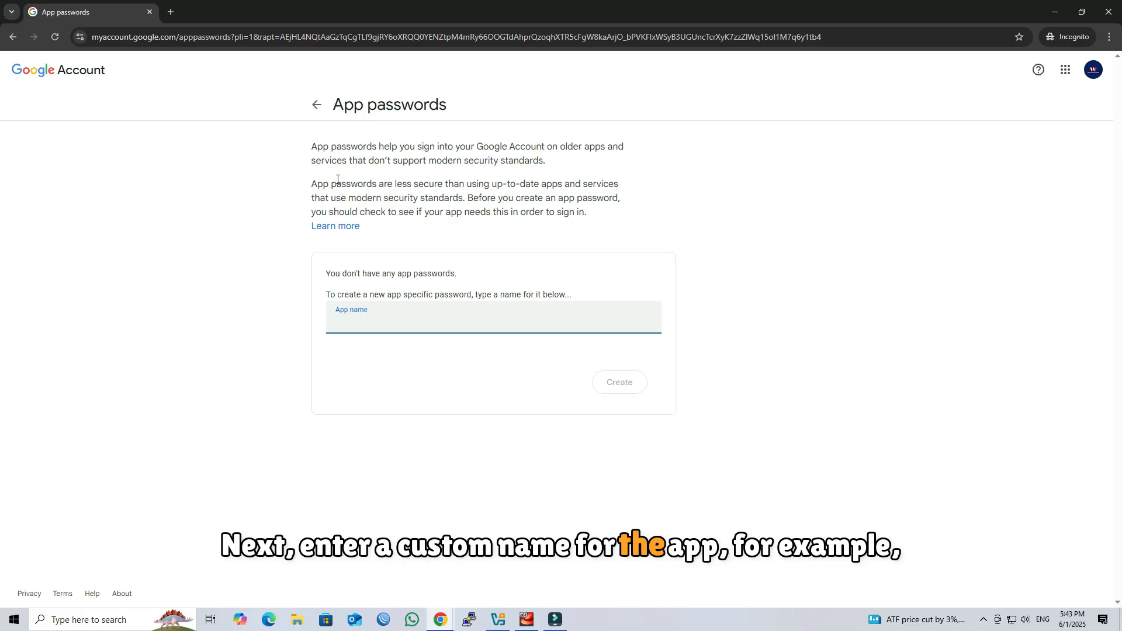
text(Zabbix)
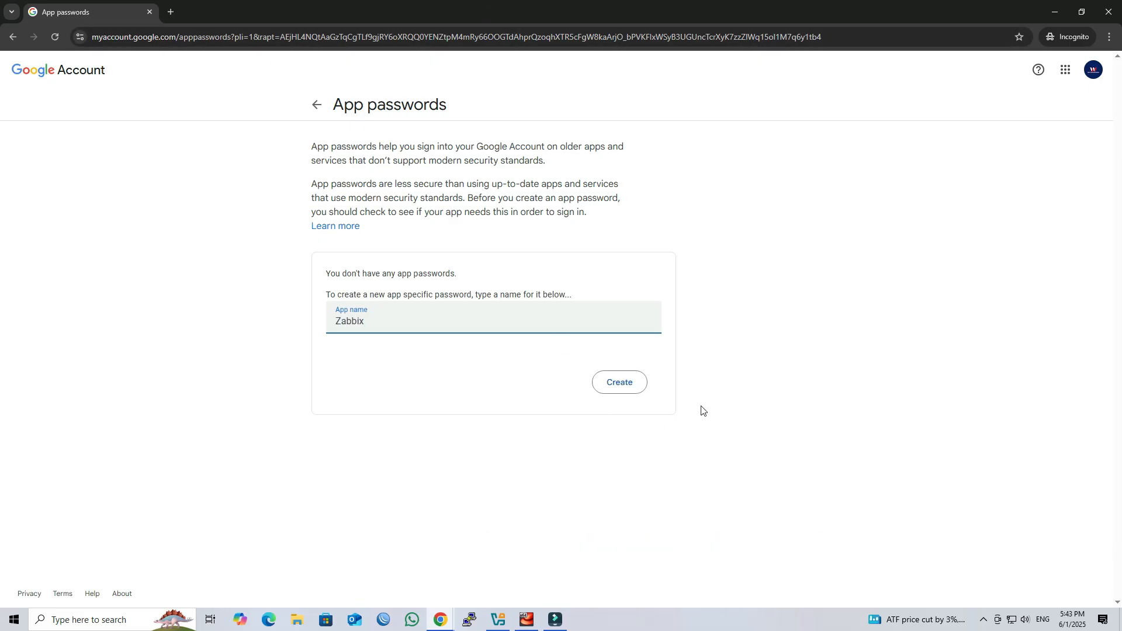
click(619, 381)
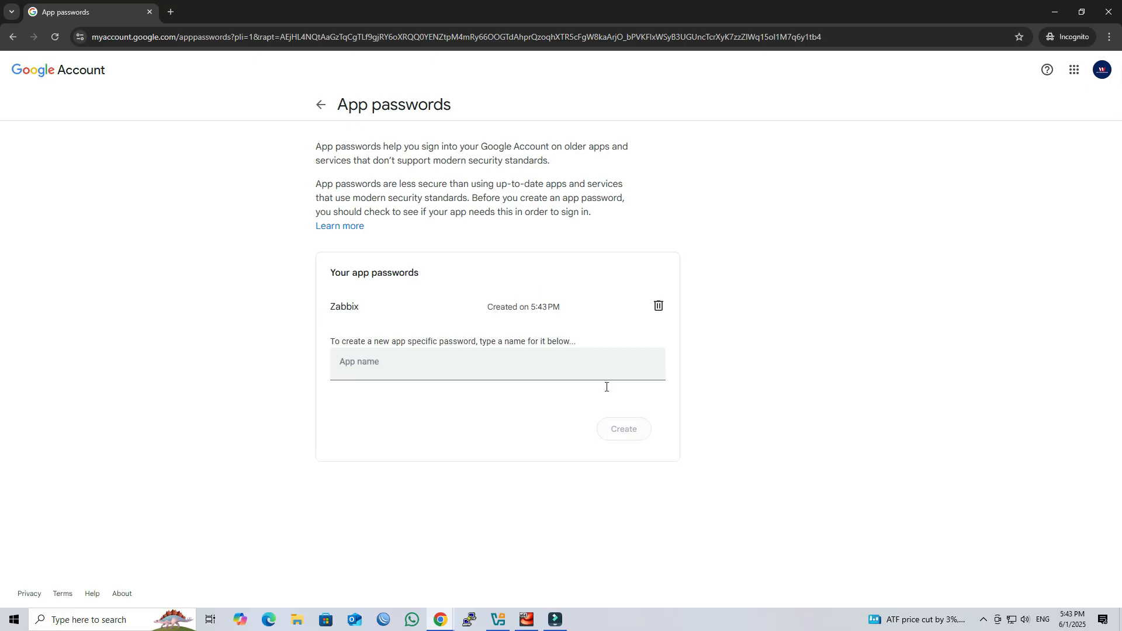
click(625, 430)
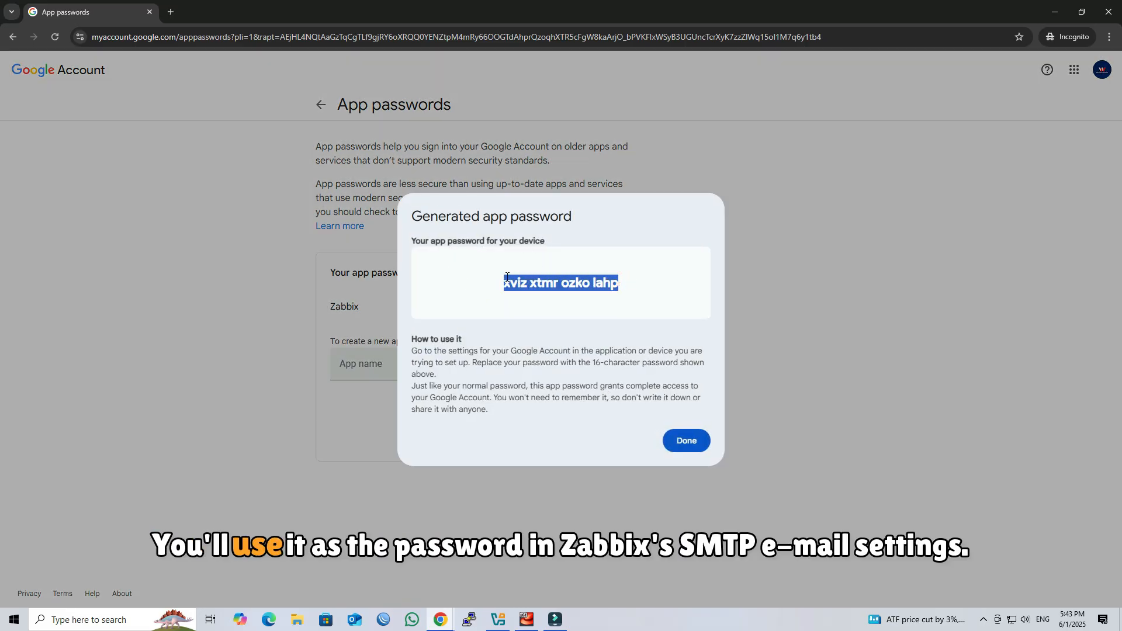
mouse_move(725, 487)
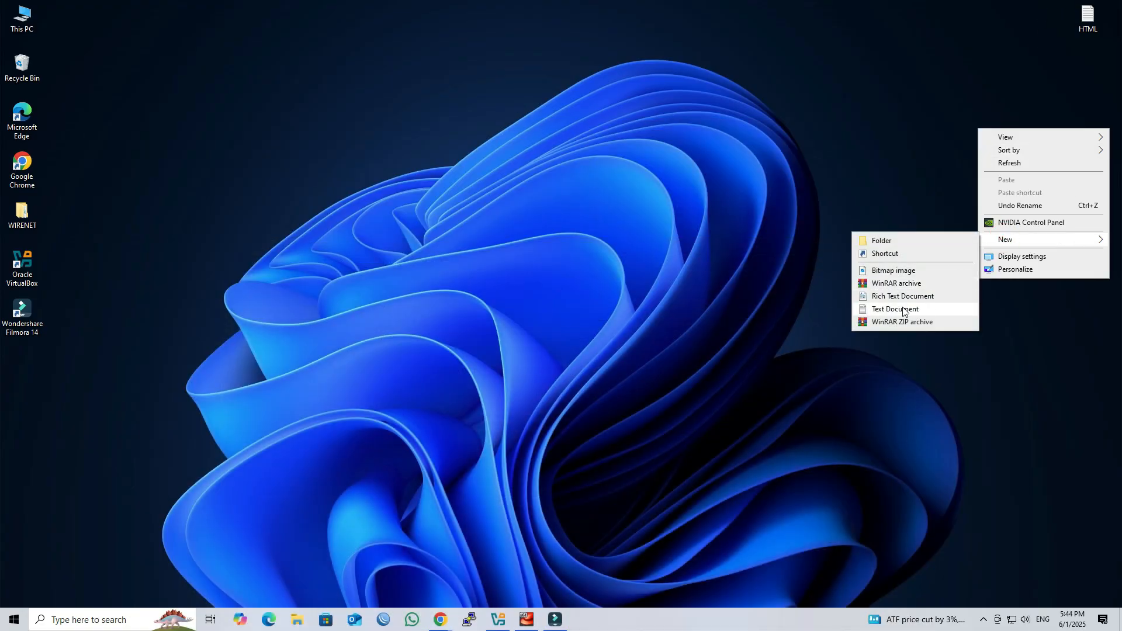
click(894, 308)
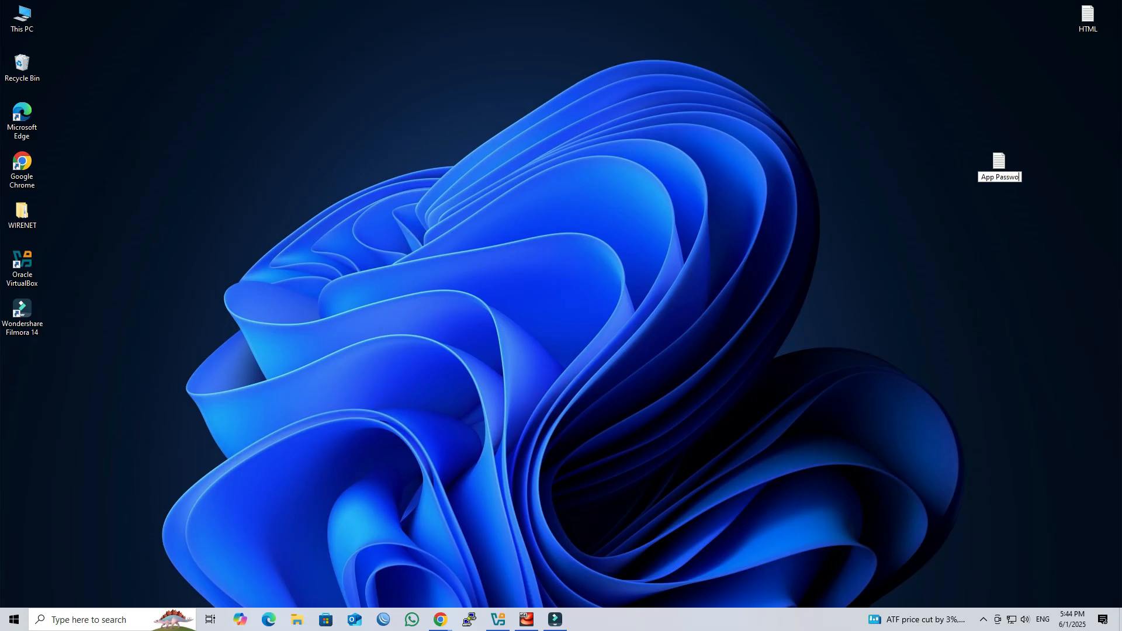
double_click(998, 162)
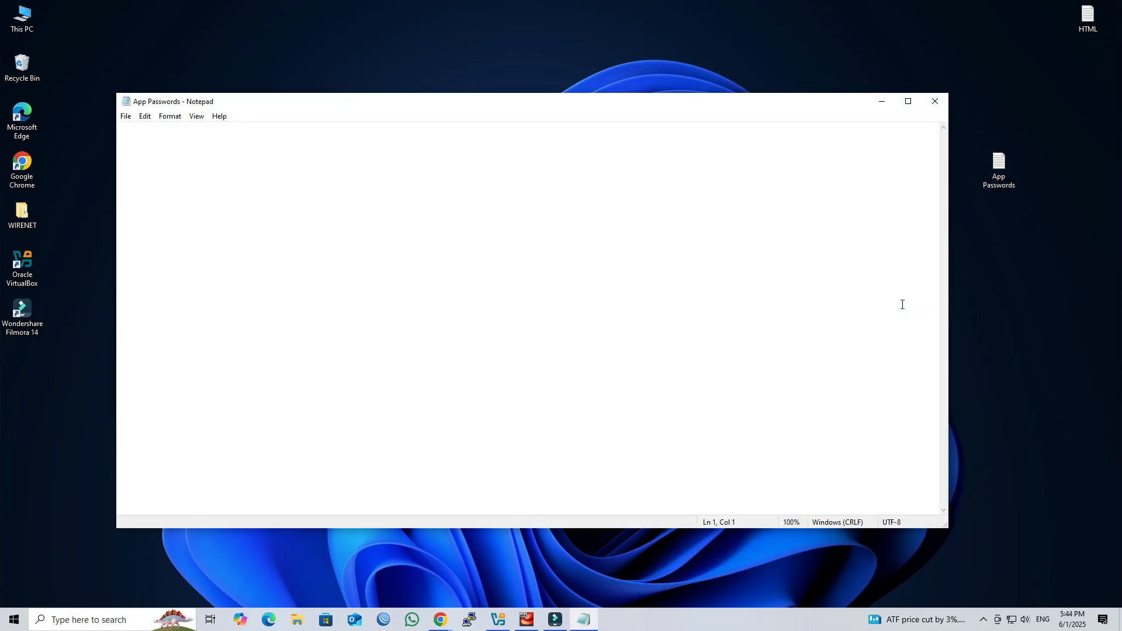
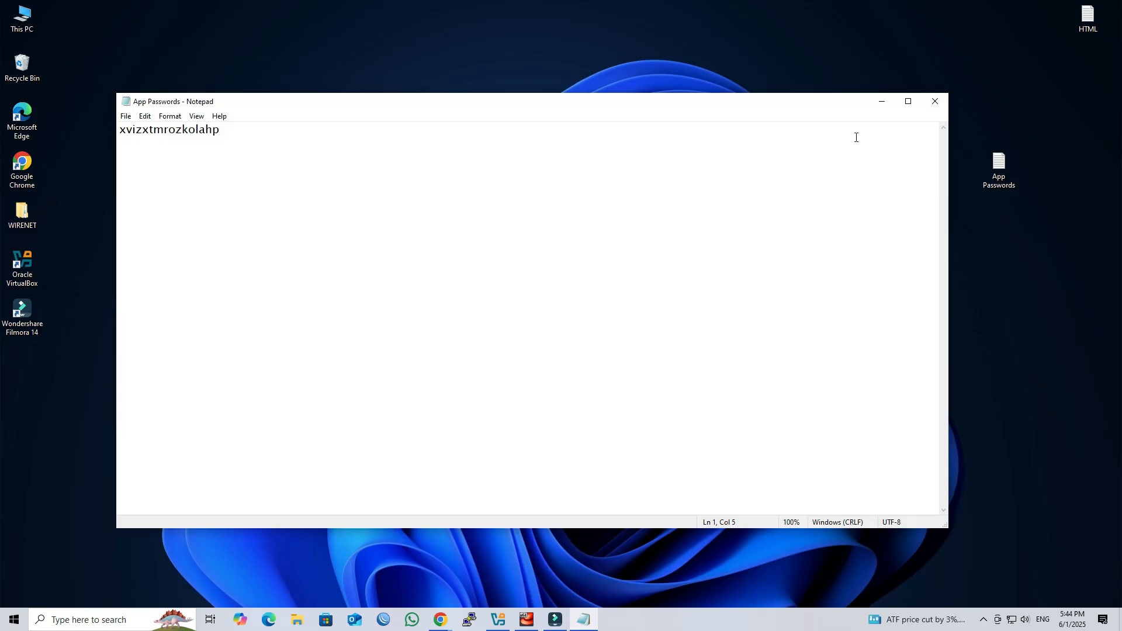
click(935, 100)
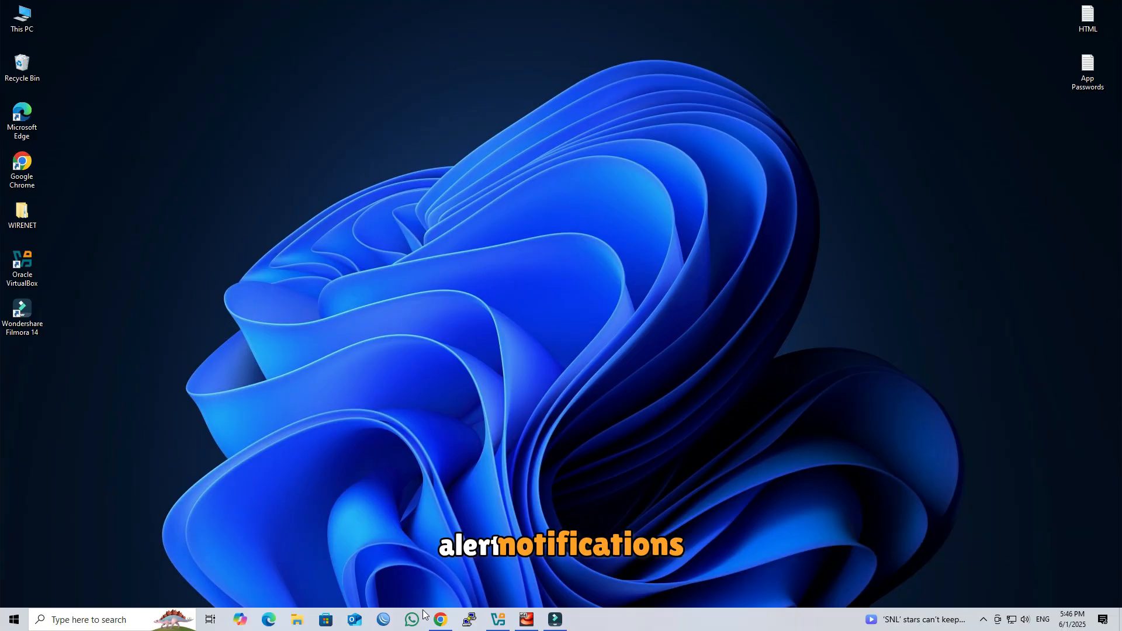
Step: Browse to the Zabbix server at 192.168.0.112 and sign in as Admin
click(439, 618)
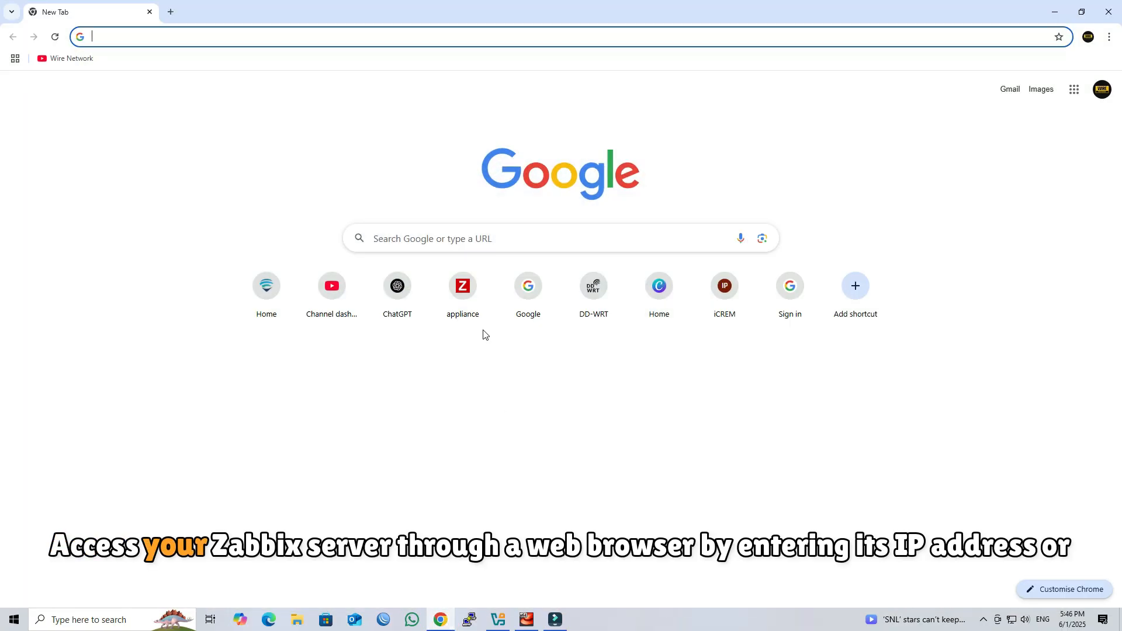
text(192.168.0.112)
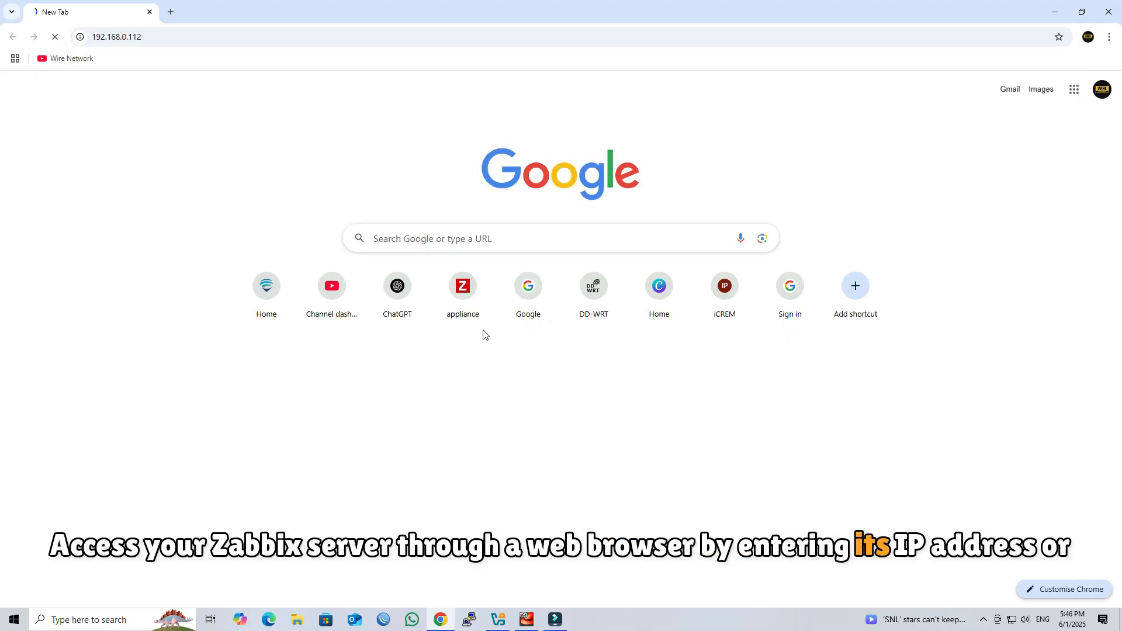
click(463, 286)
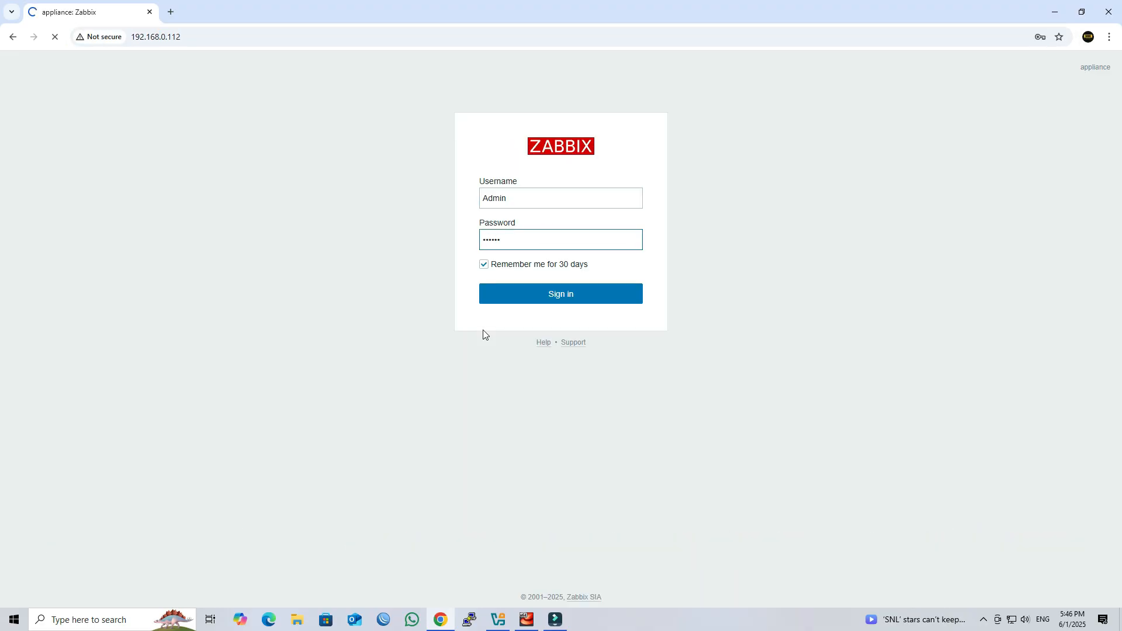
click(561, 294)
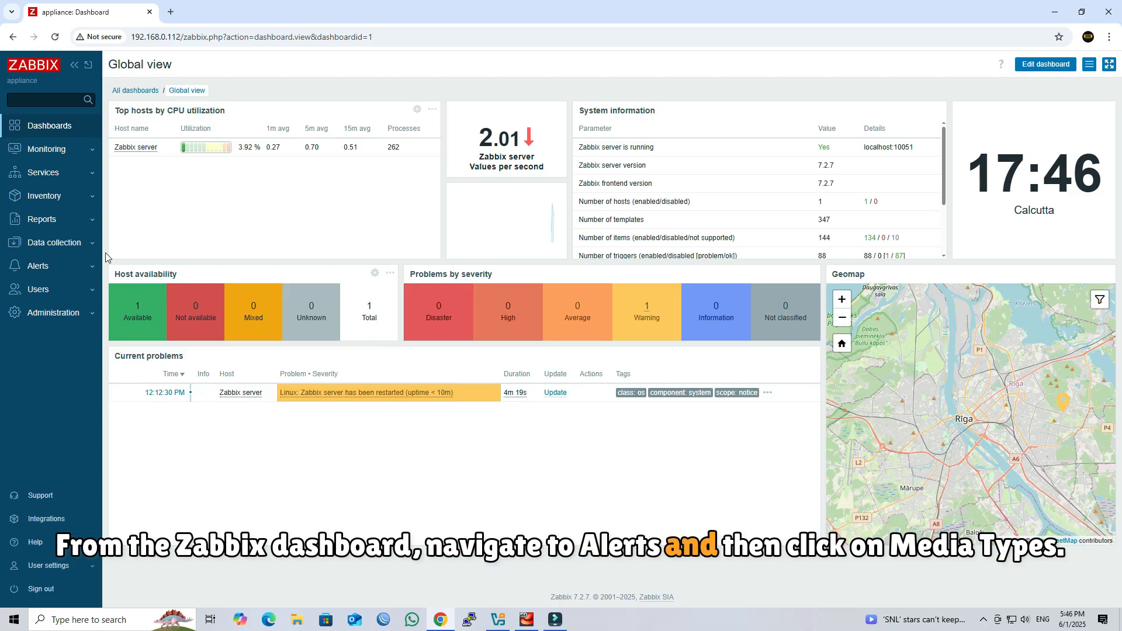
Step: Navigate to Alerts > Media types to list the configured media types
click(38, 267)
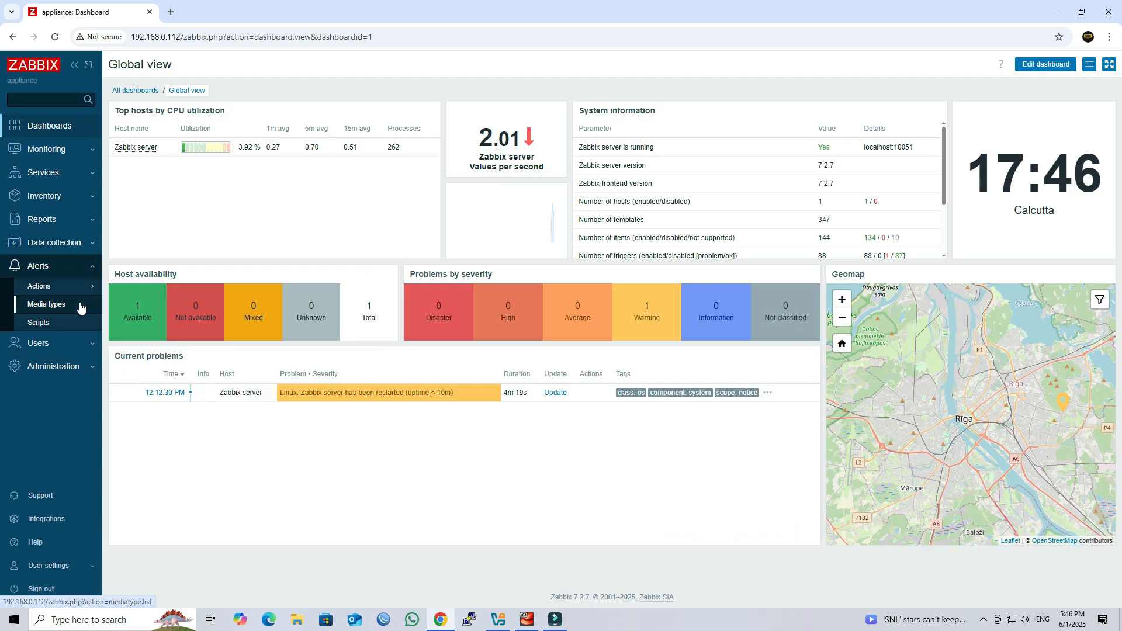
click(47, 304)
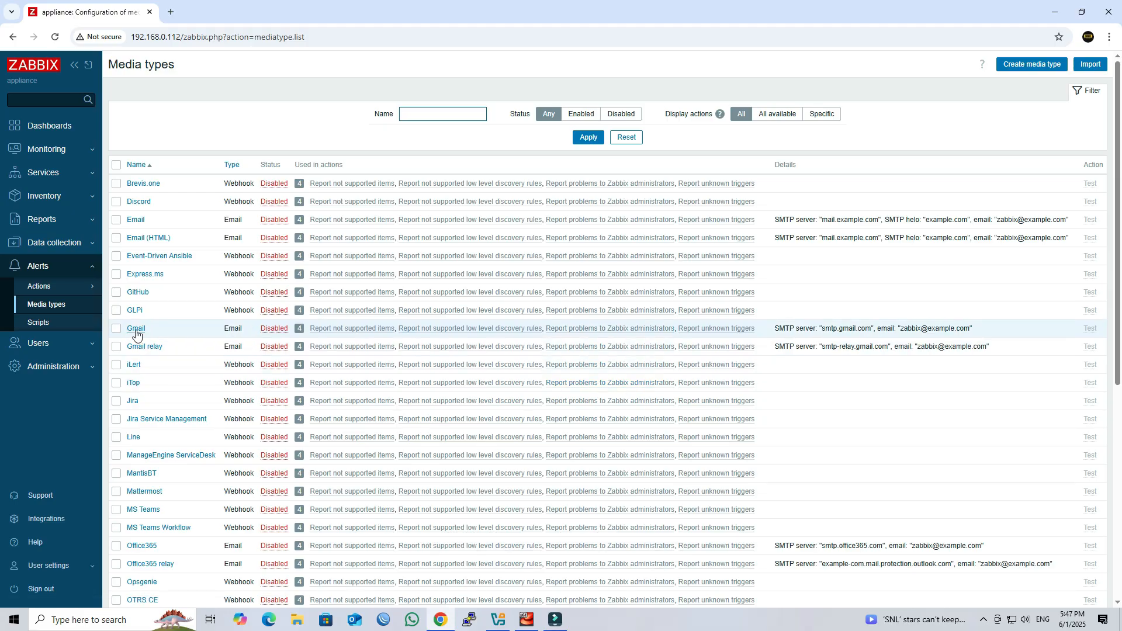
click(135, 329)
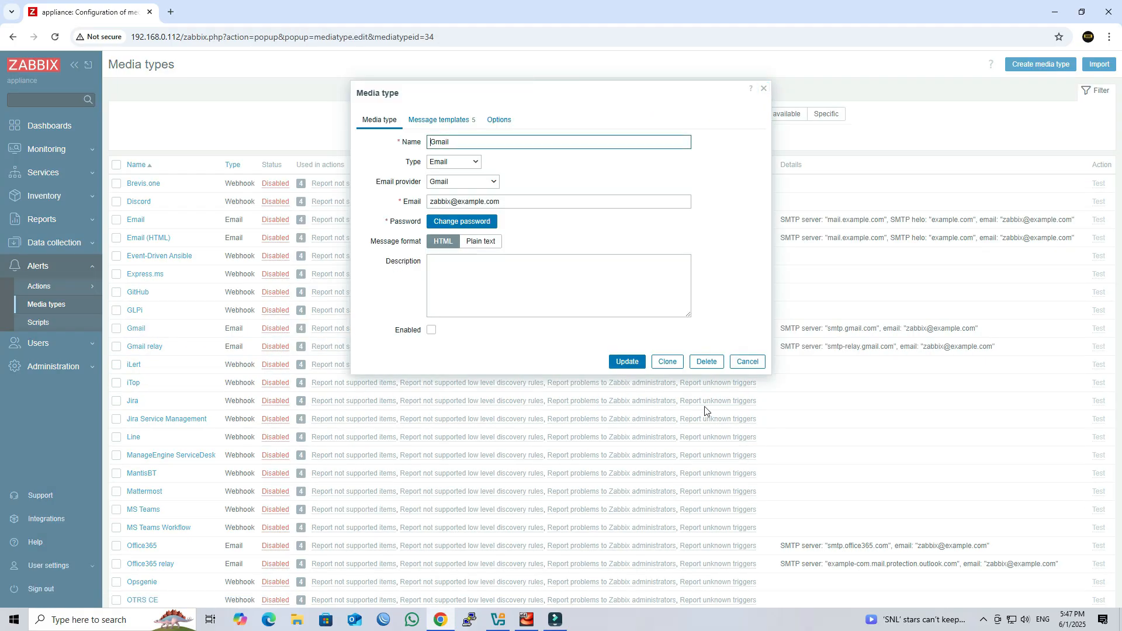
double_click(437, 142)
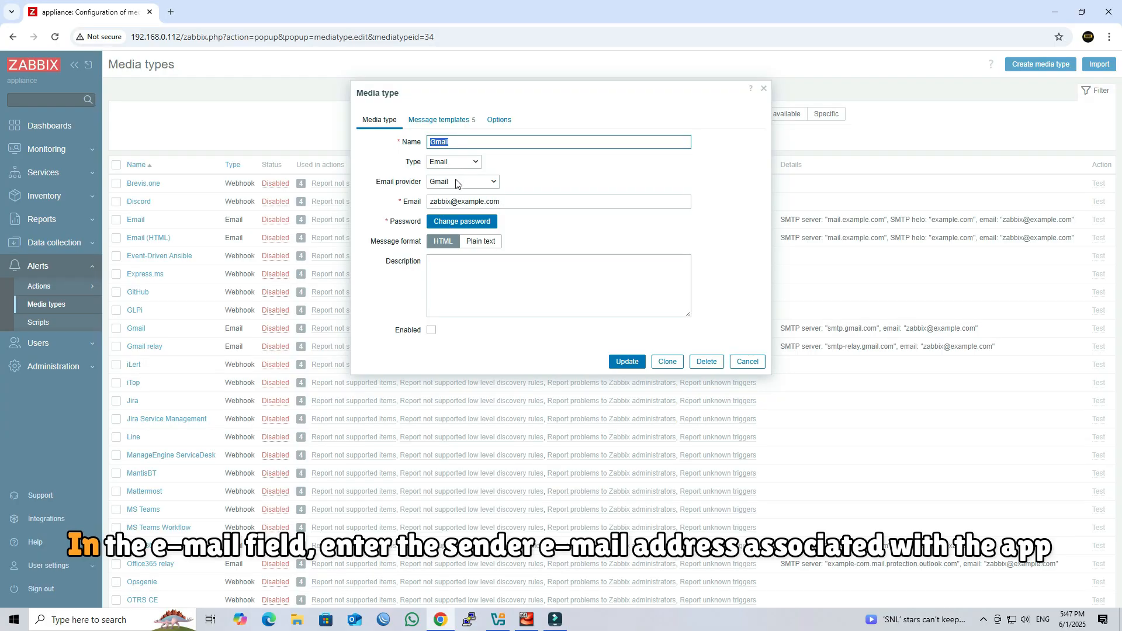
click(559, 201)
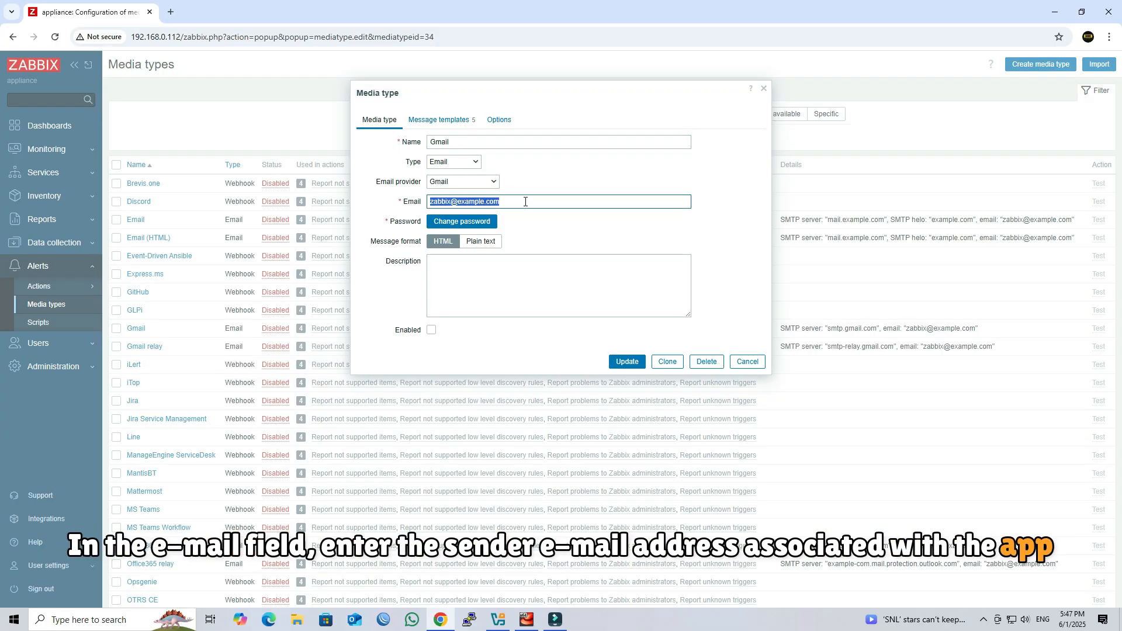
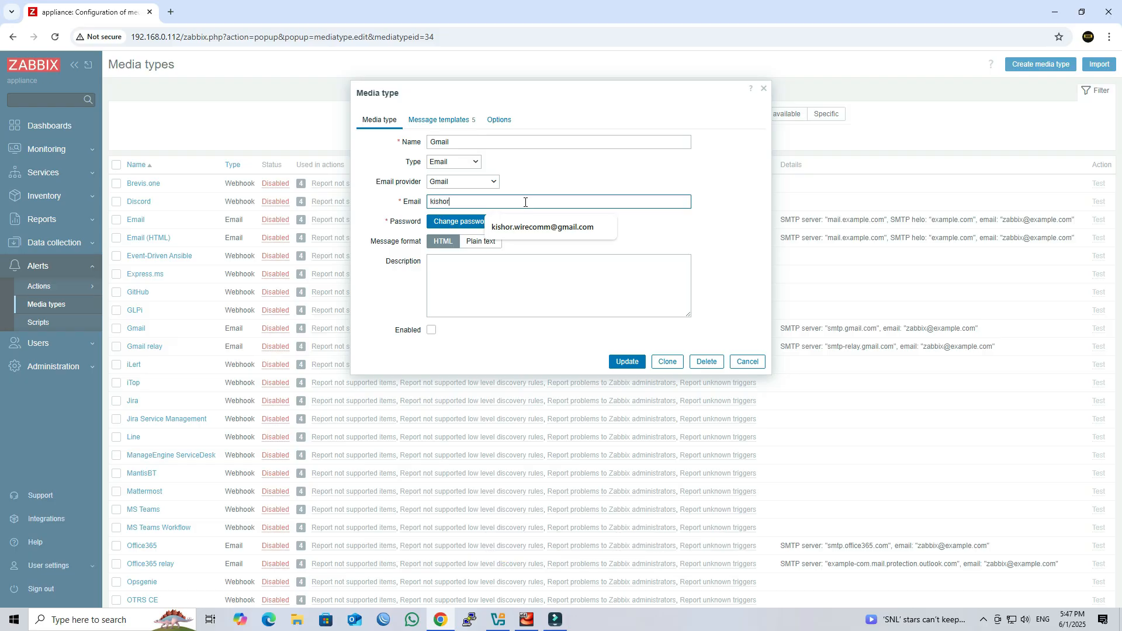
click(543, 227)
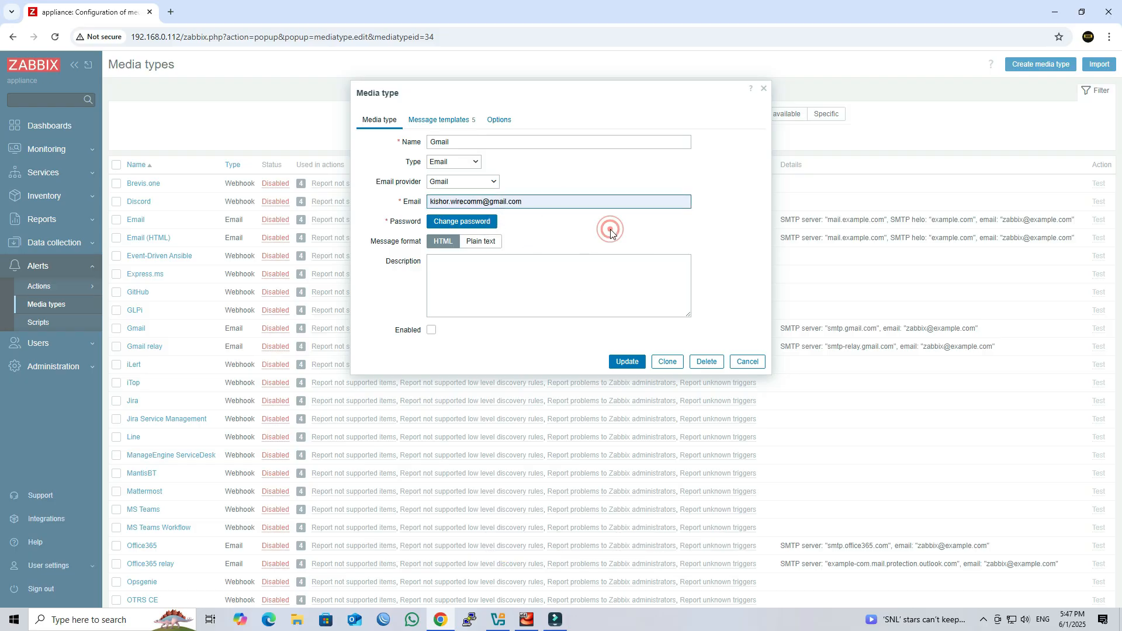
click(462, 222)
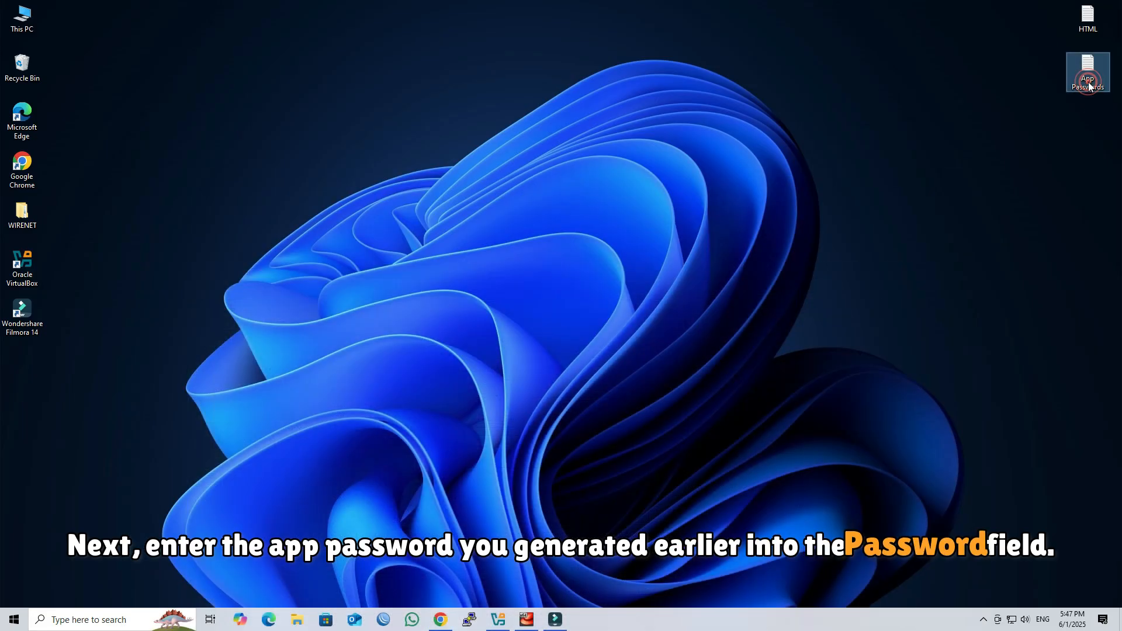
Step: Enter the saved app password on the Gmail media type, enable it and update
double_click(1088, 66)
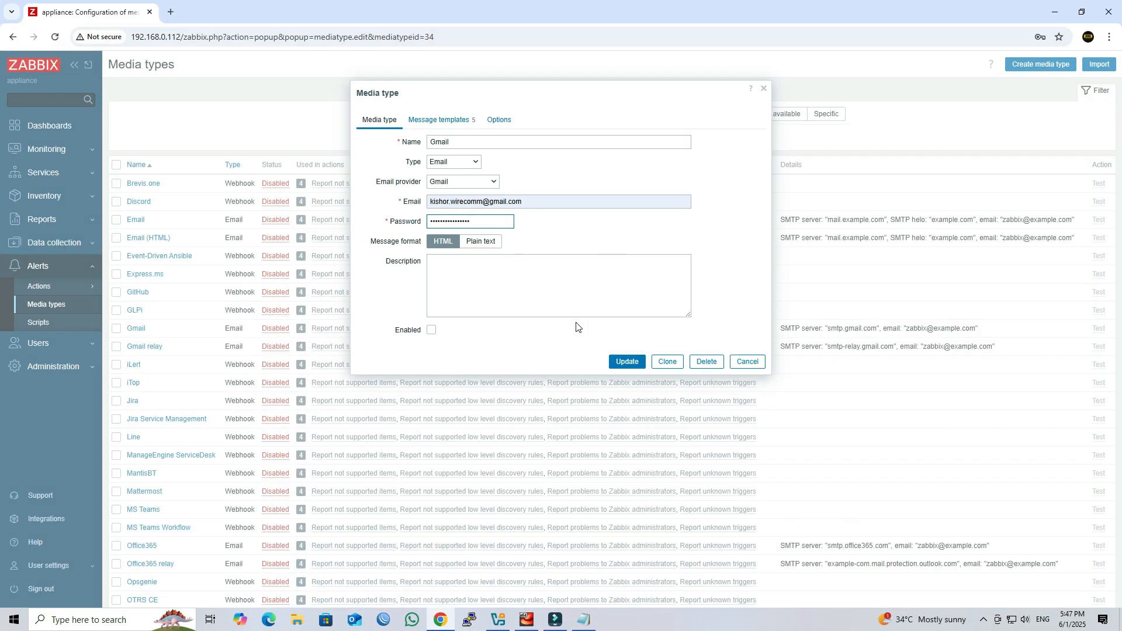
click(432, 329)
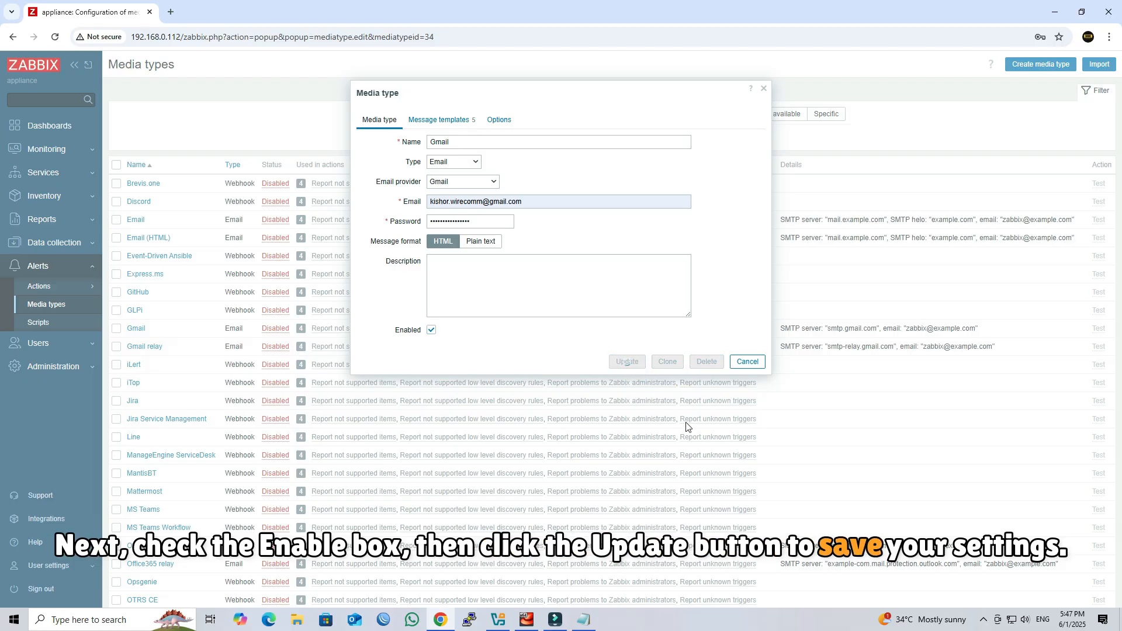
click(627, 363)
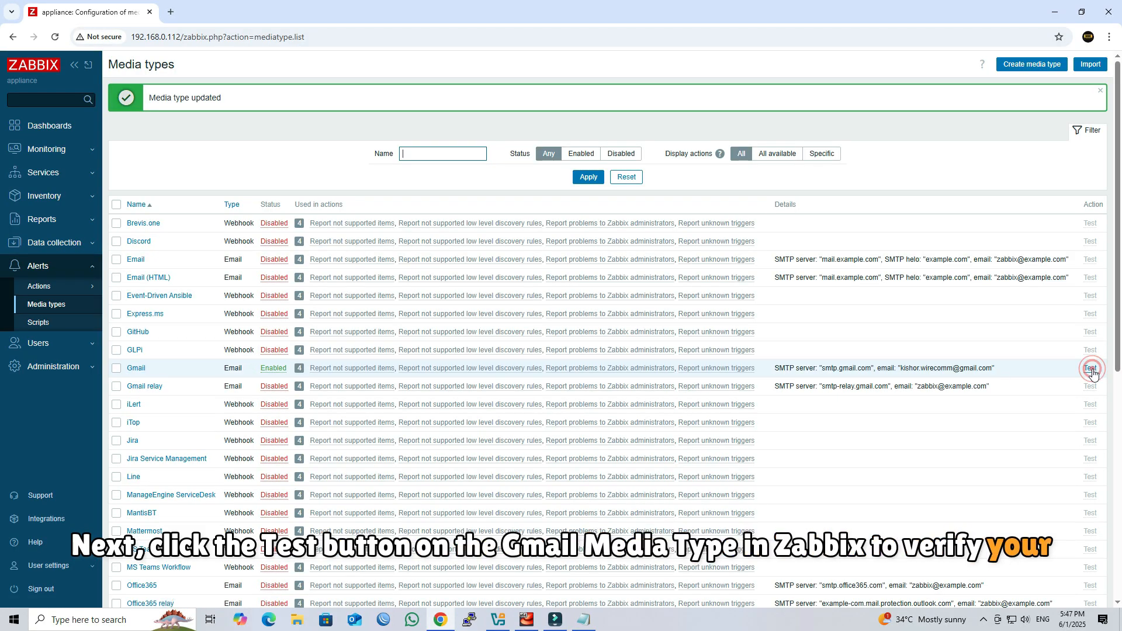
Step: Send a Zabbix test message via Gmail to the 'netwa' recipient and get a successful result
click(1090, 368)
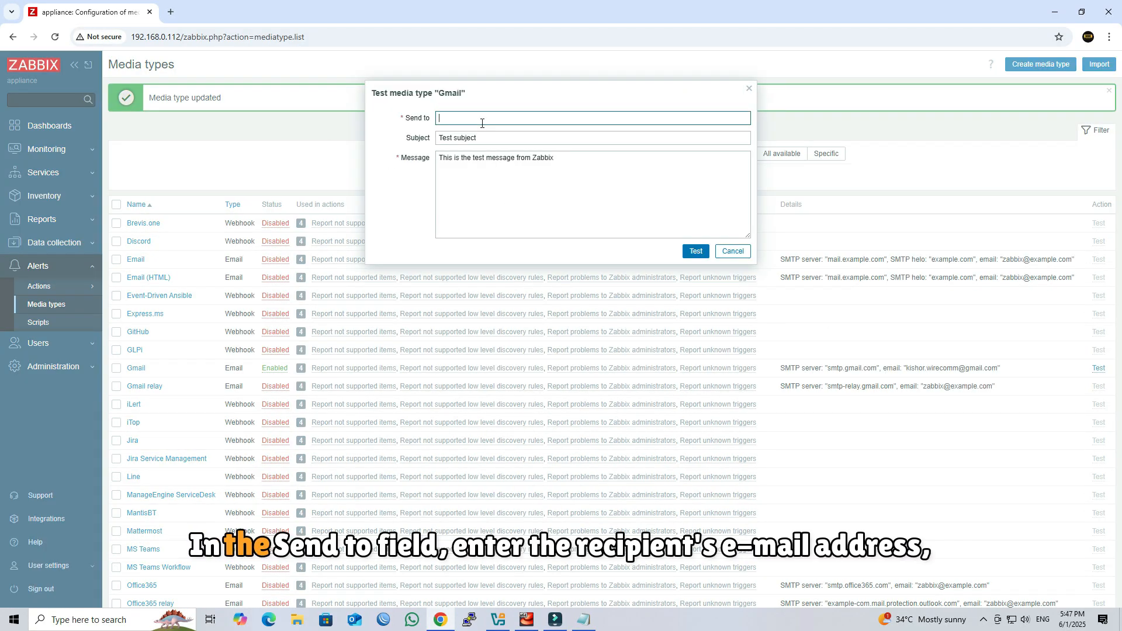
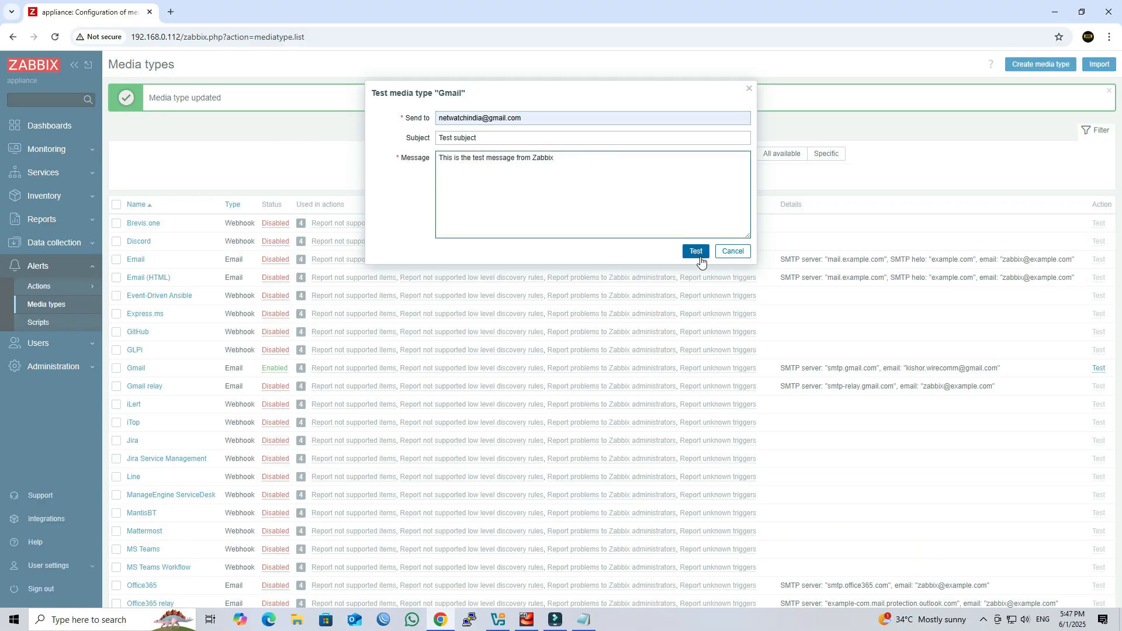
click(696, 250)
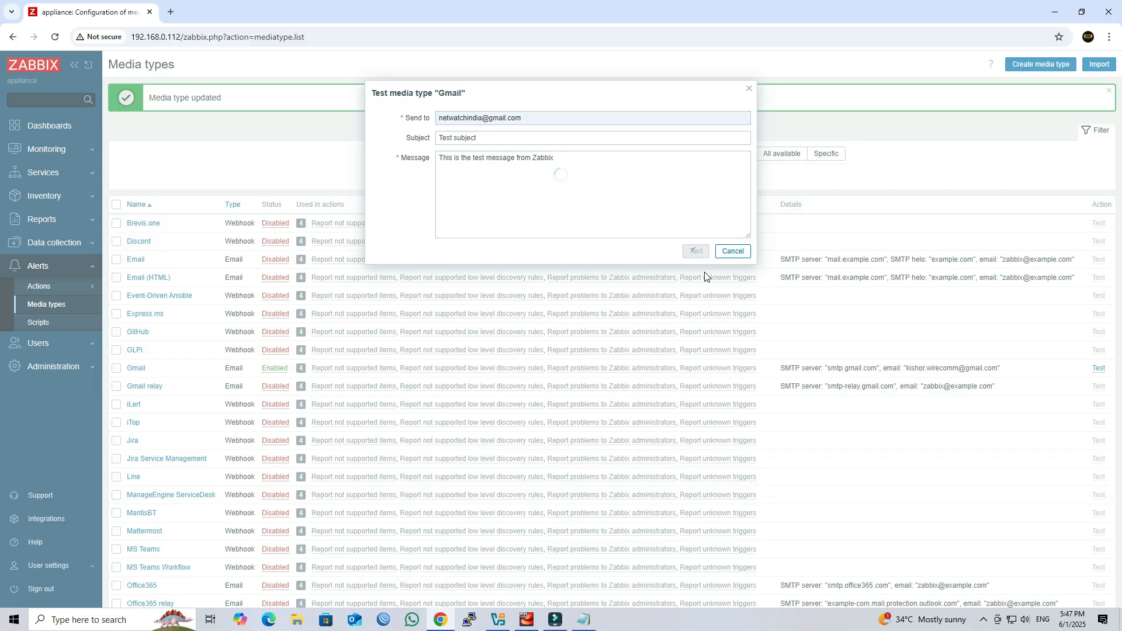
click(696, 251)
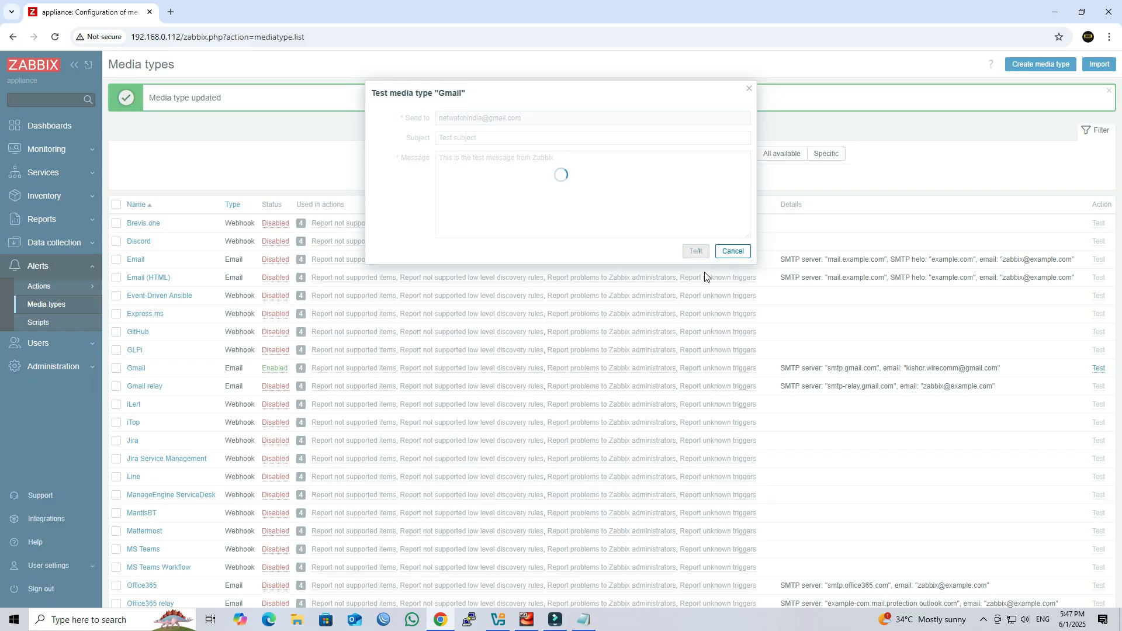
click(695, 250)
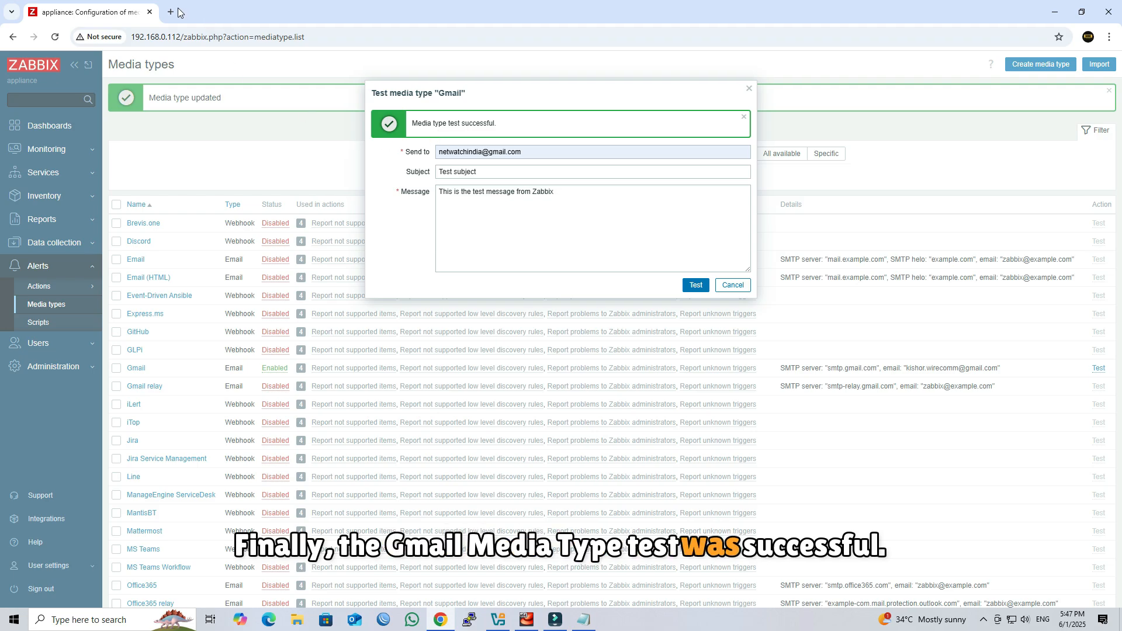
click(166, 13)
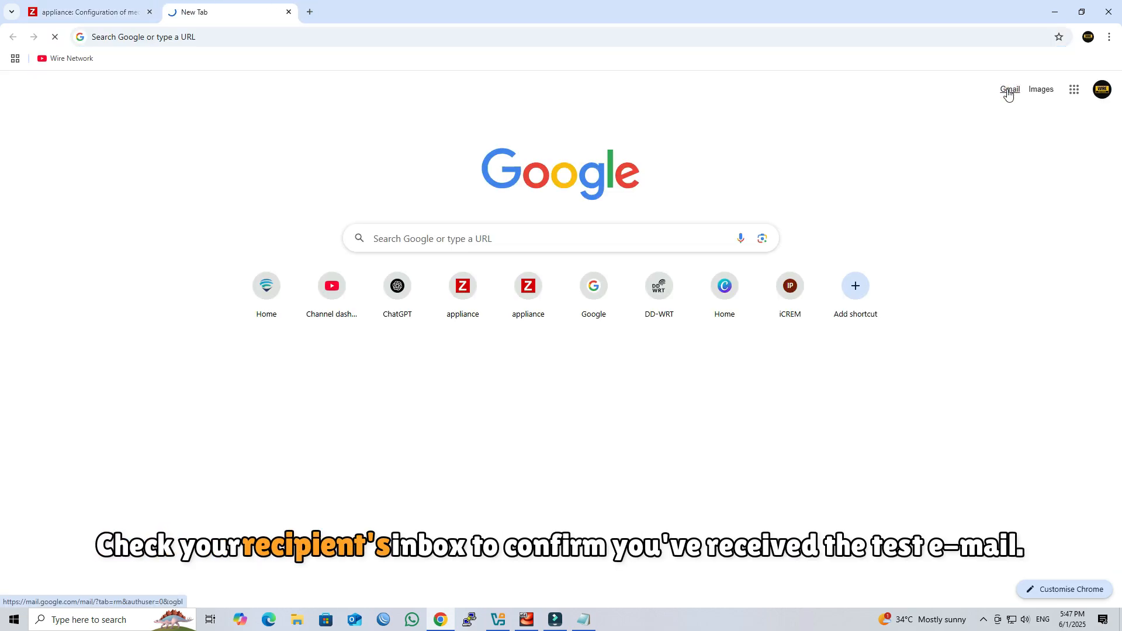
Step: Go to the Gmail inbox to view the received 'Test subject' Zabbix email
click(1010, 89)
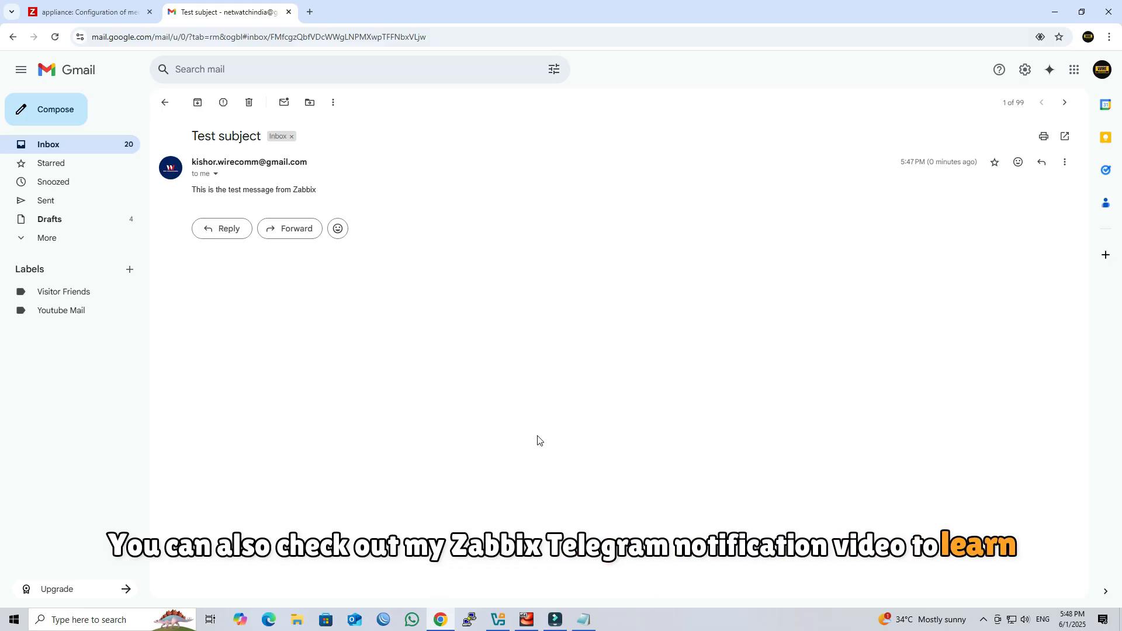
mouse_move(340, 120)
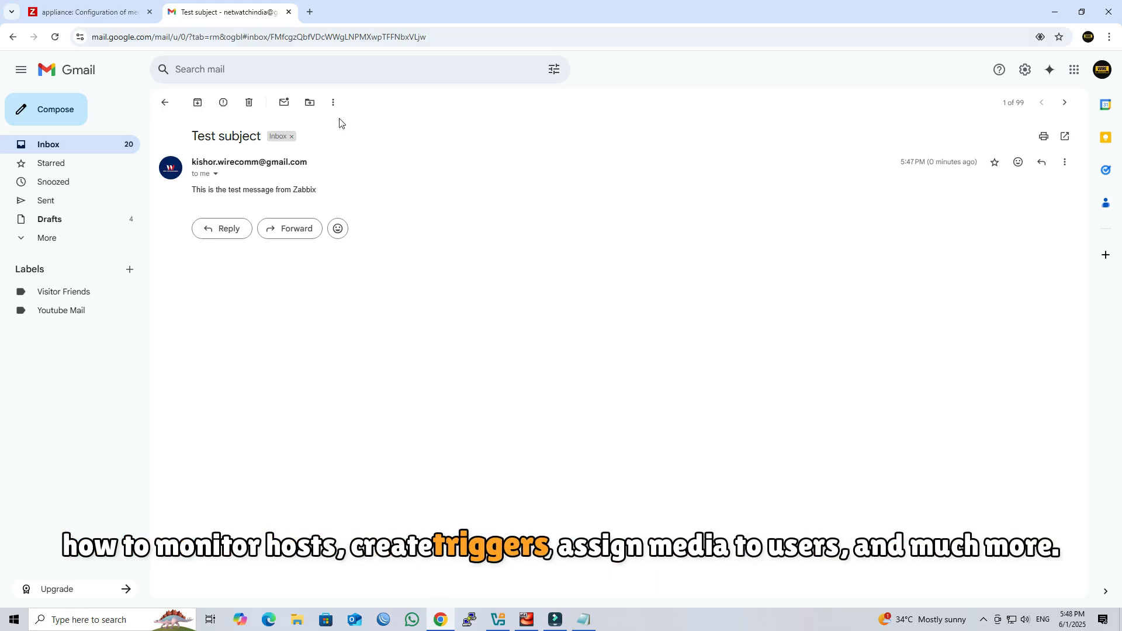